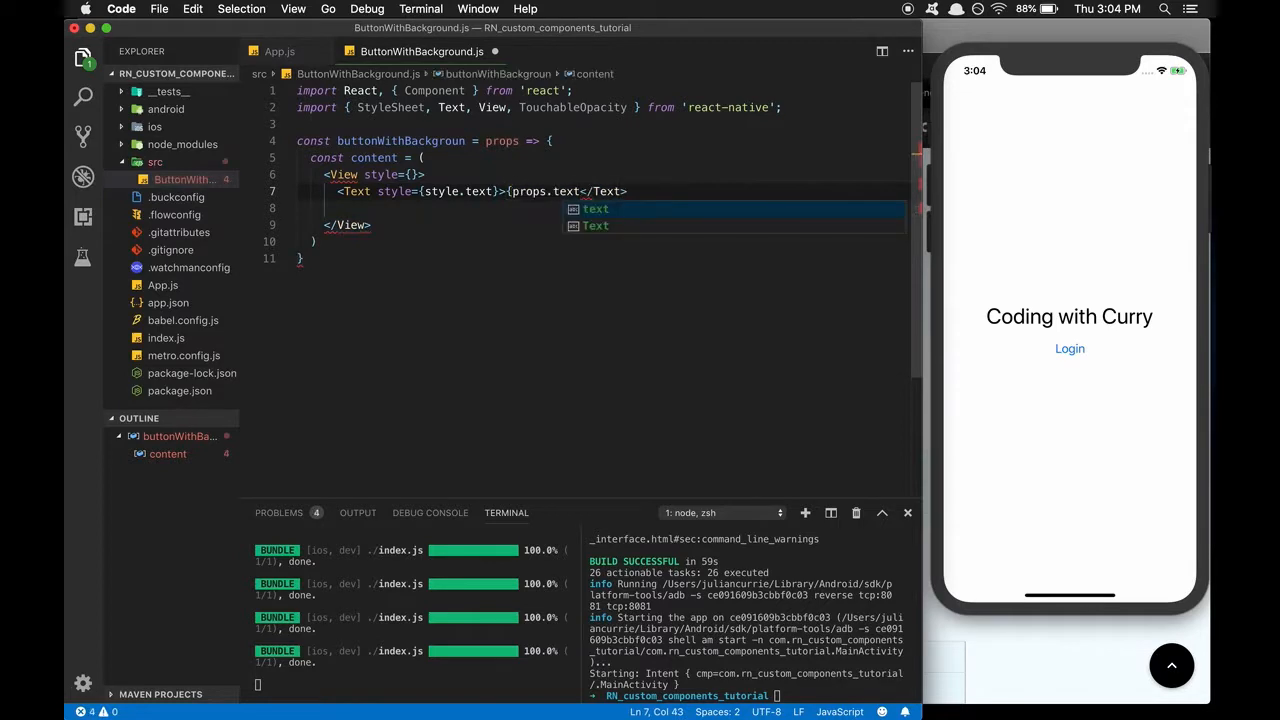
Reference styles.button inside the View's style braces around the label text.
type("button:{")
type("font: 20")
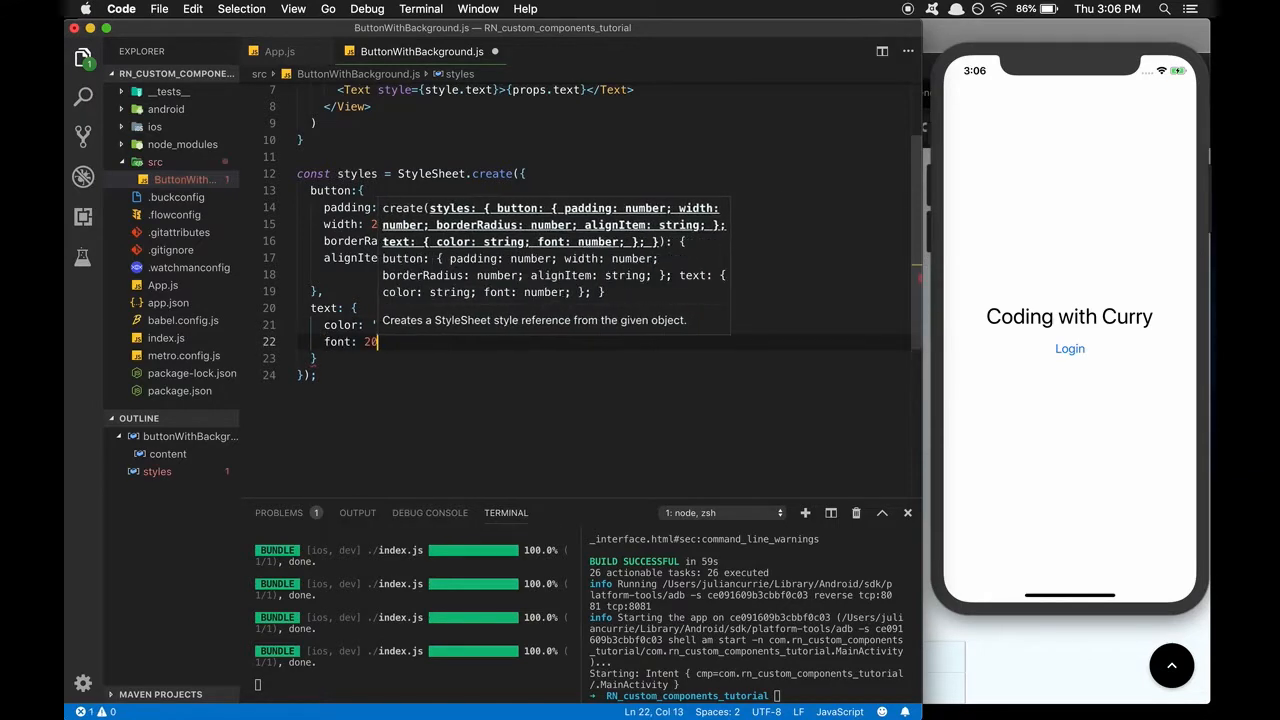
left_click(280, 52)
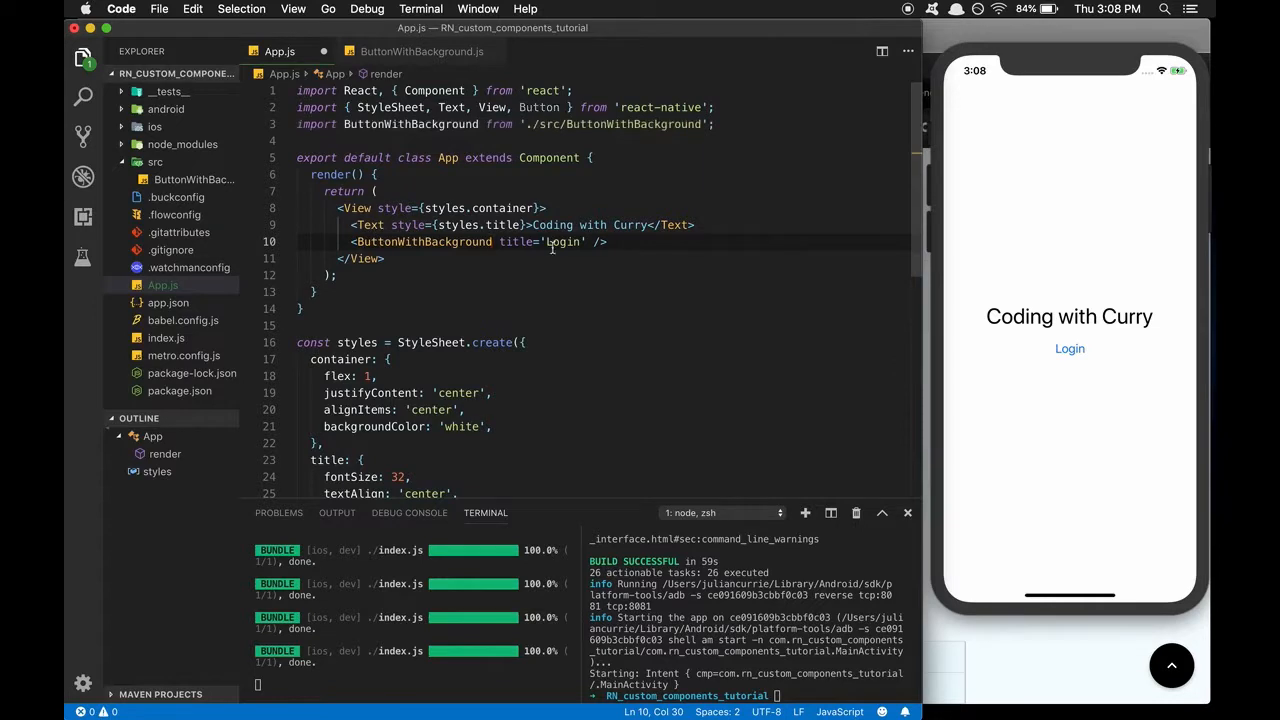